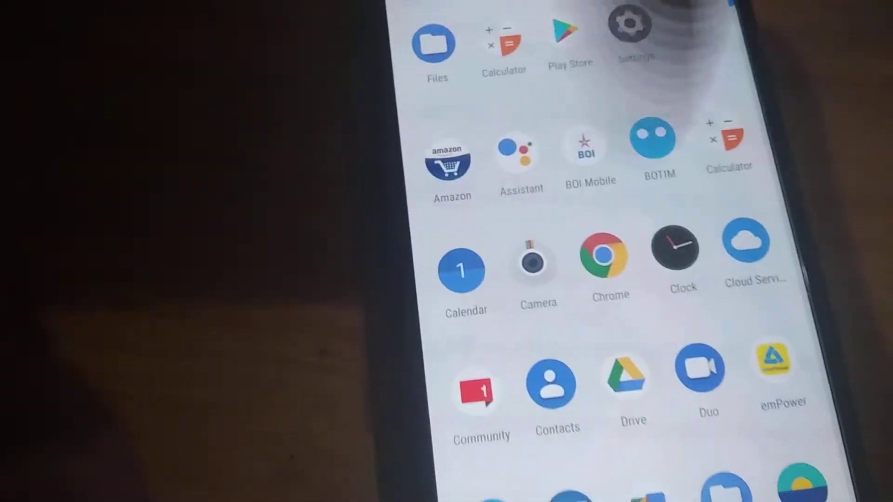
scroll(down, 3)
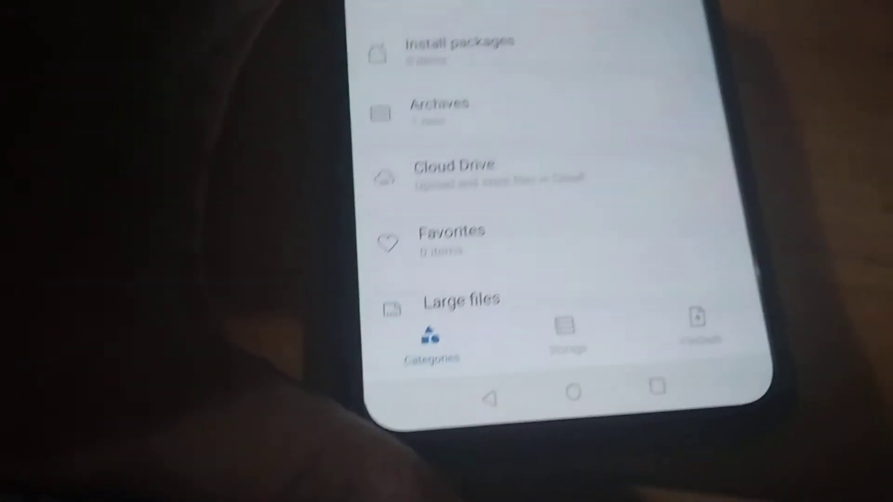
scroll(up, 3)
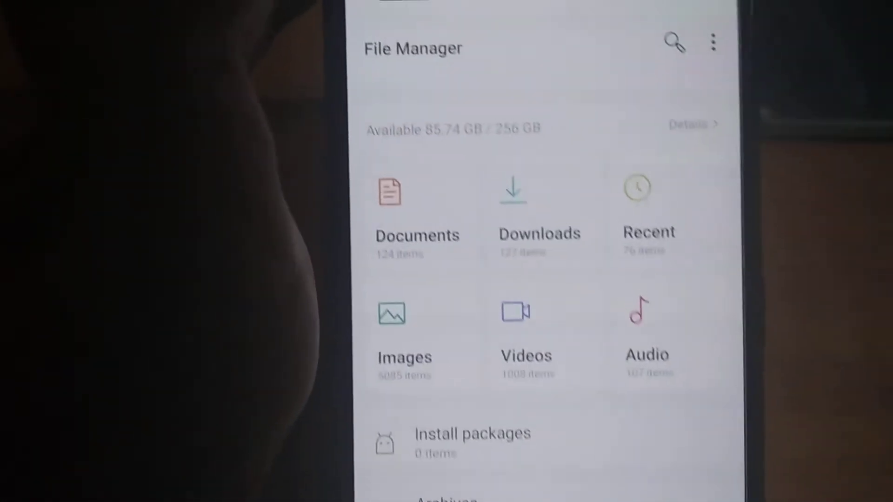
scroll(down, 3)
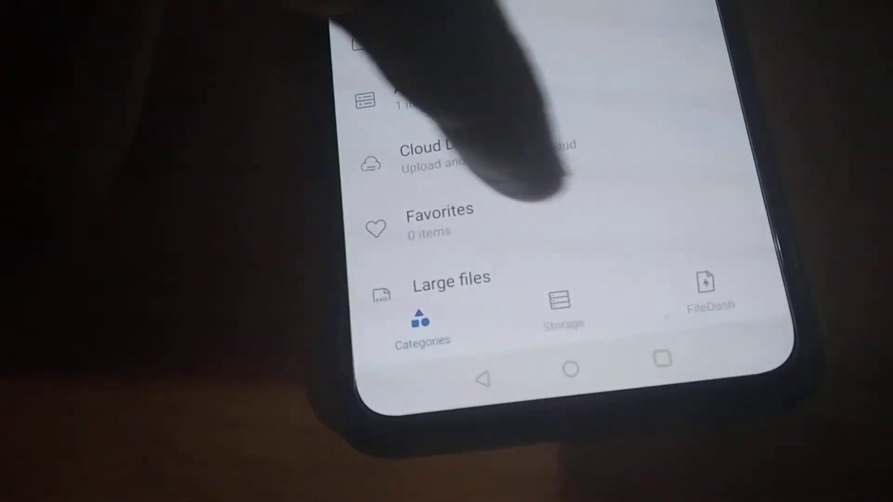
scroll(down, 3)
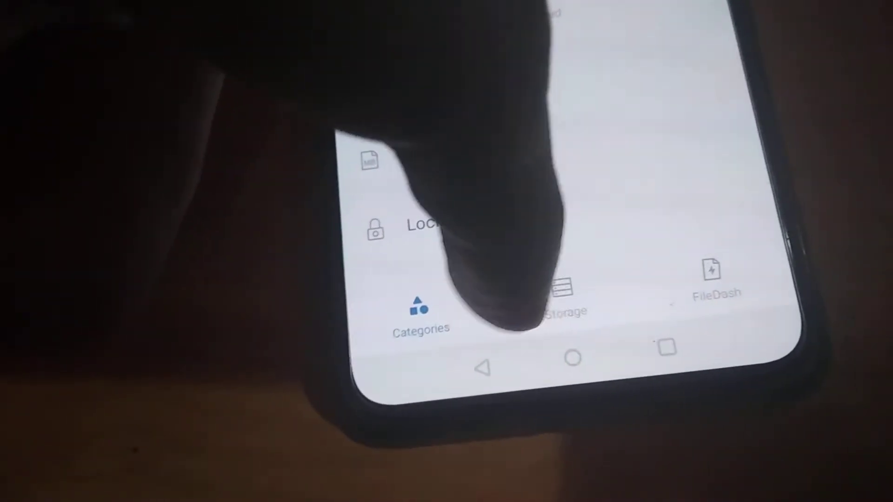